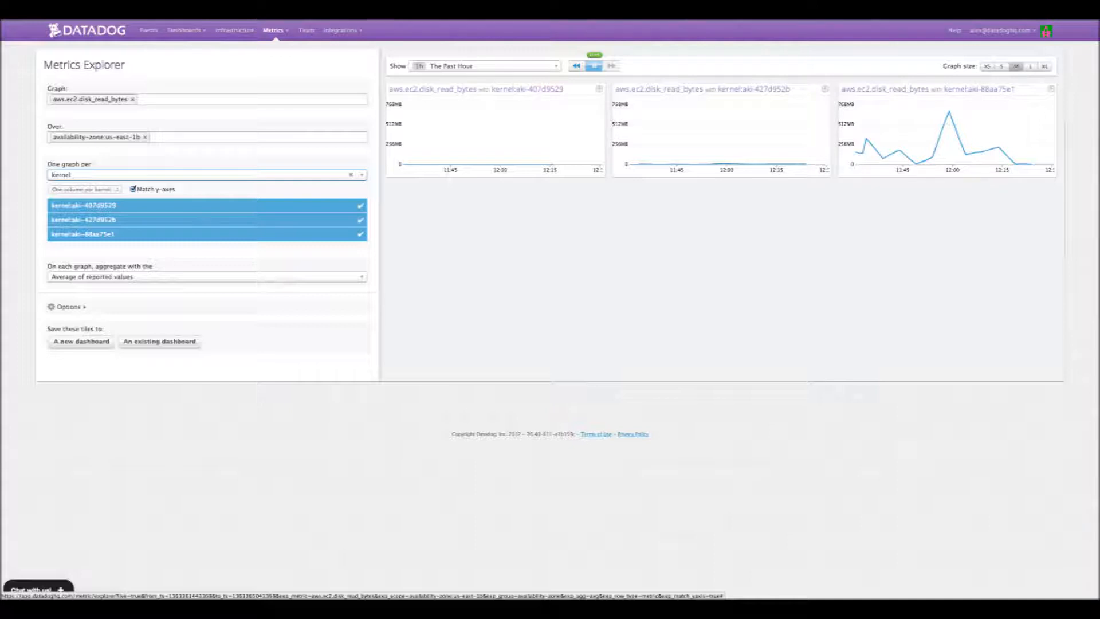
click(182, 30)
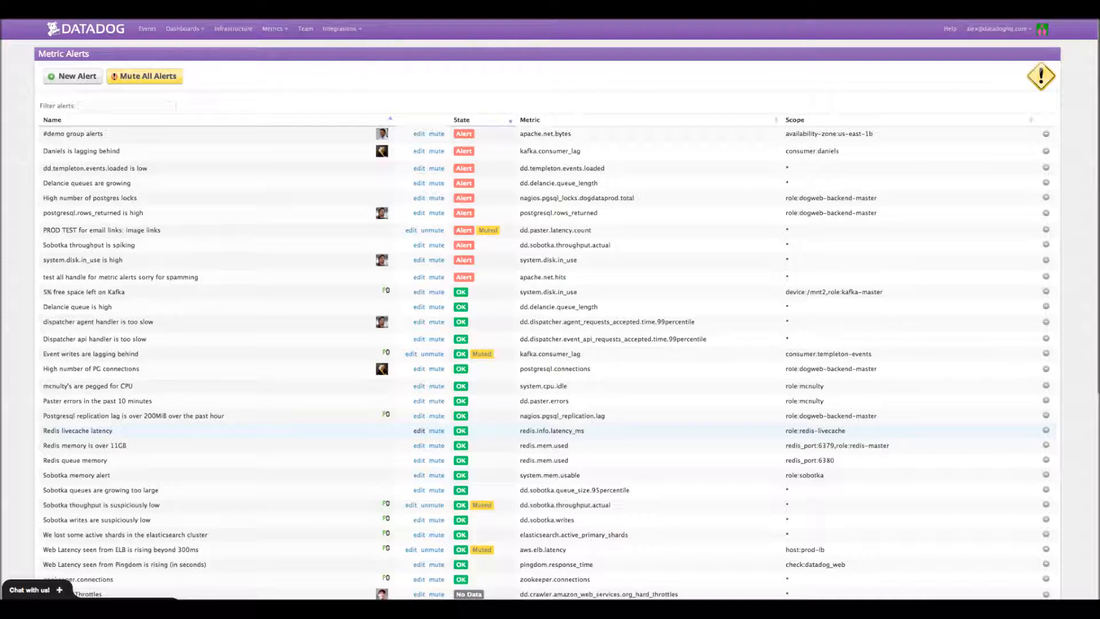
click(146, 29)
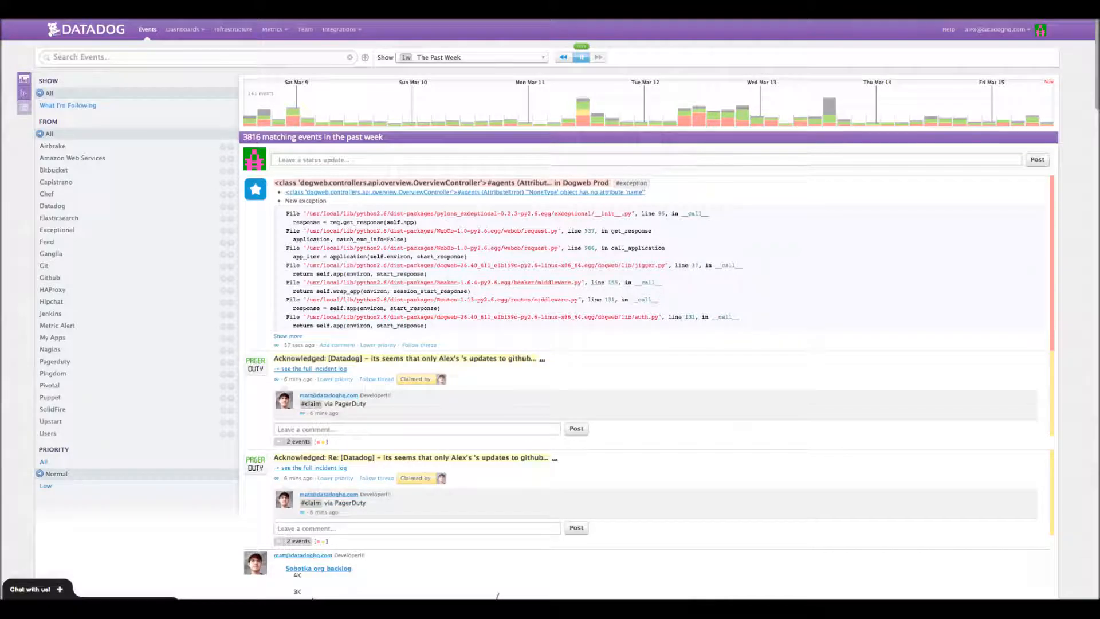
click(273, 30)
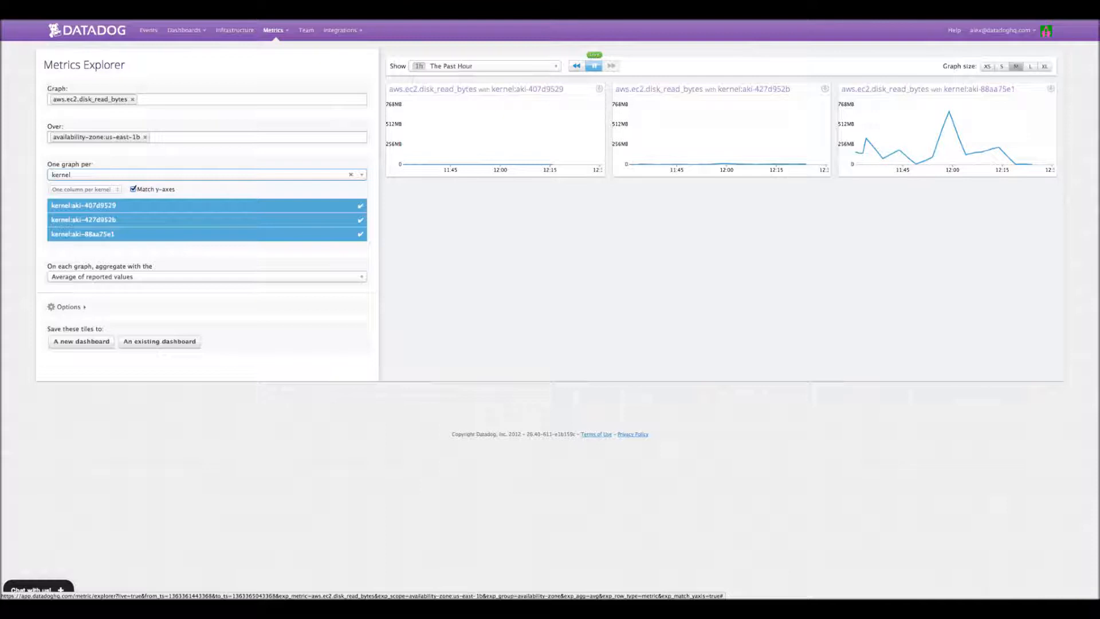
click(183, 30)
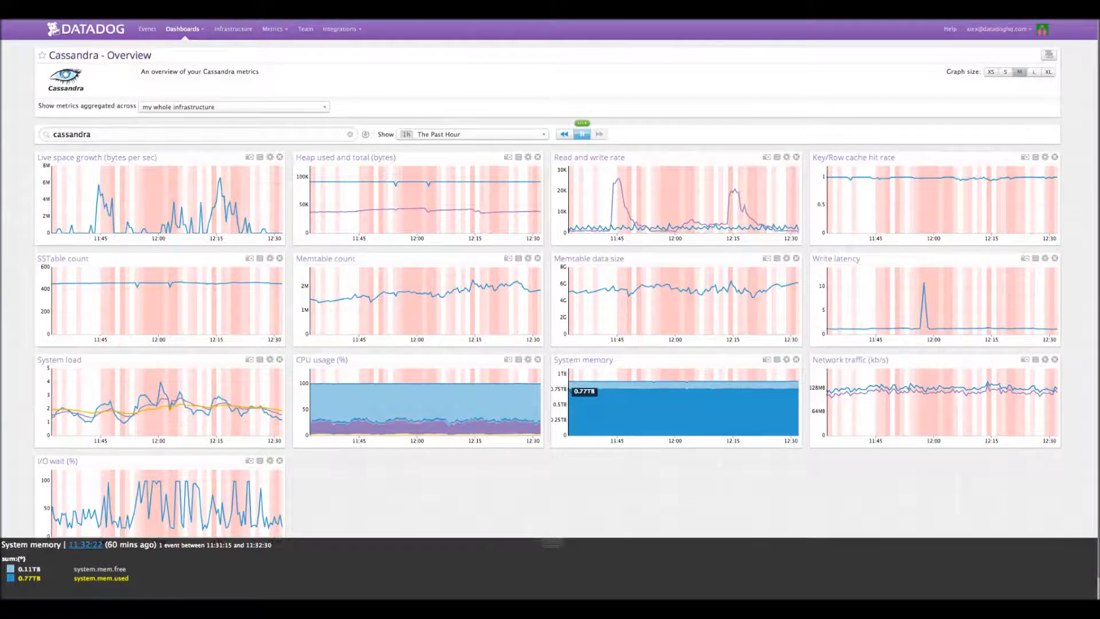
click(233, 29)
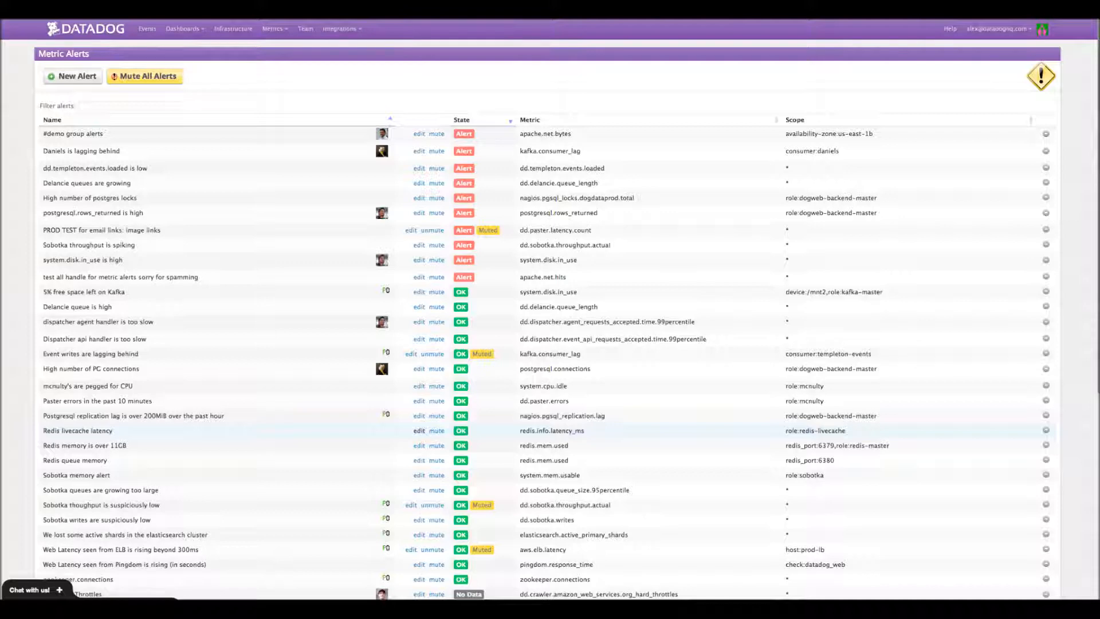
click(146, 29)
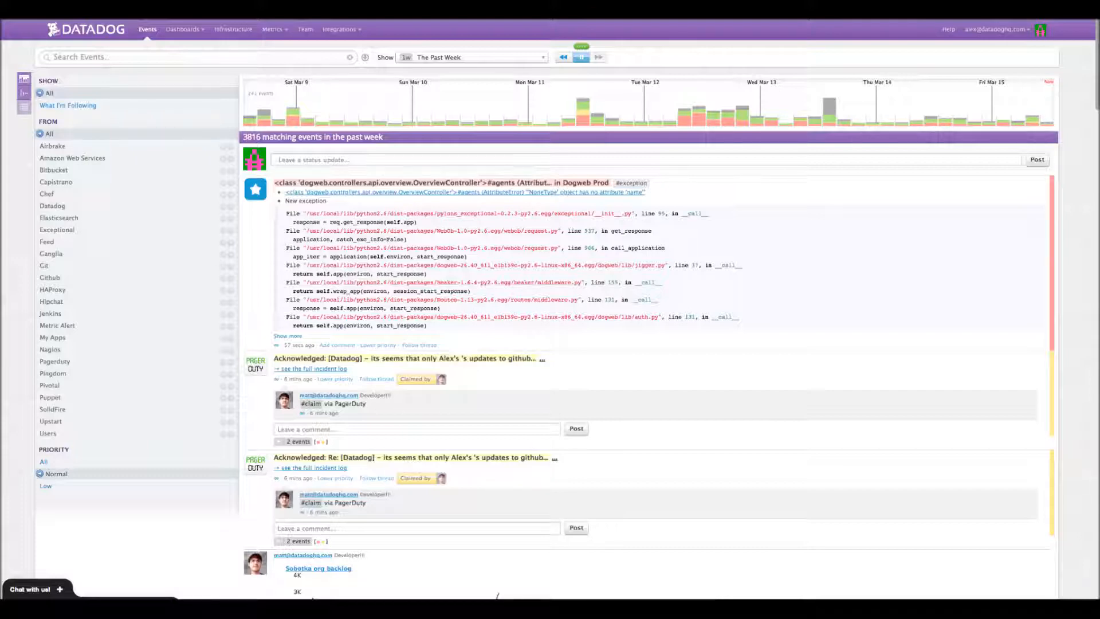
click(273, 29)
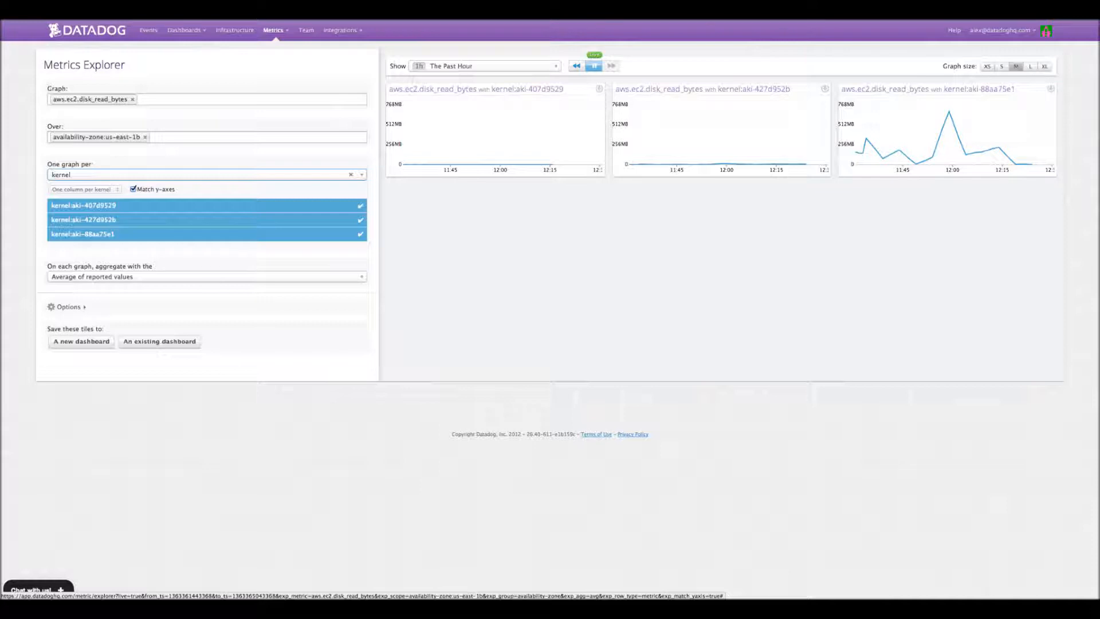
click(184, 29)
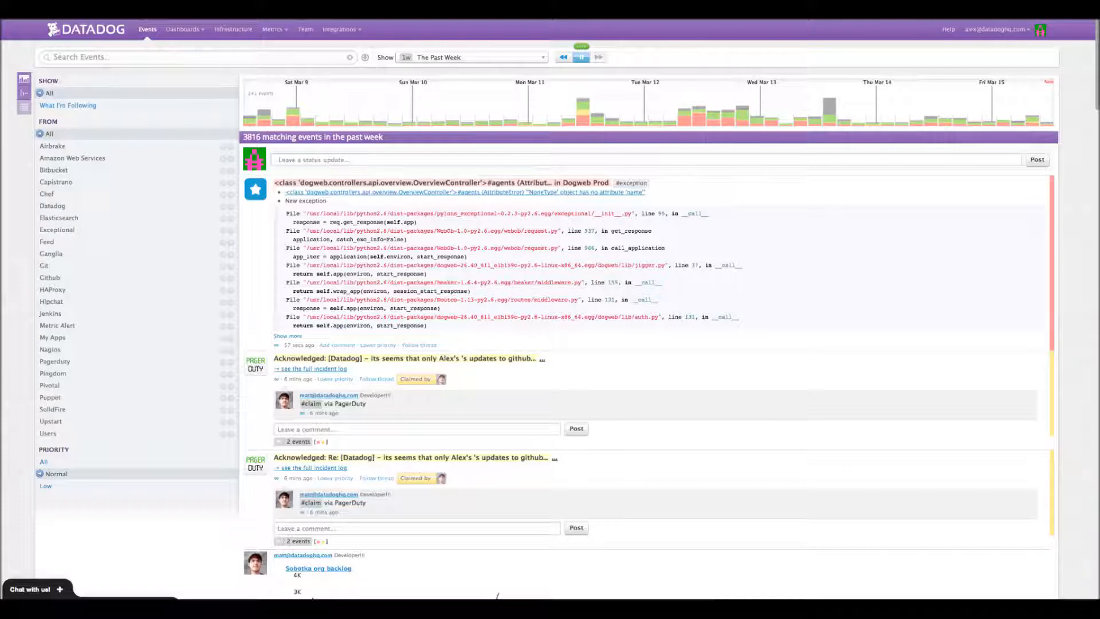
click(272, 29)
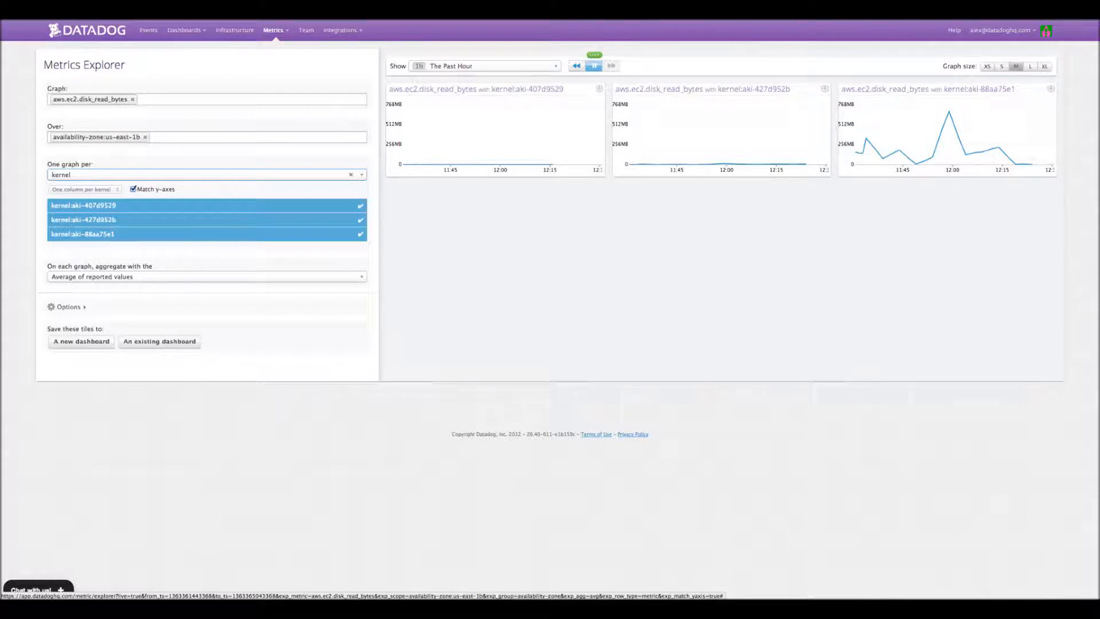
click(183, 29)
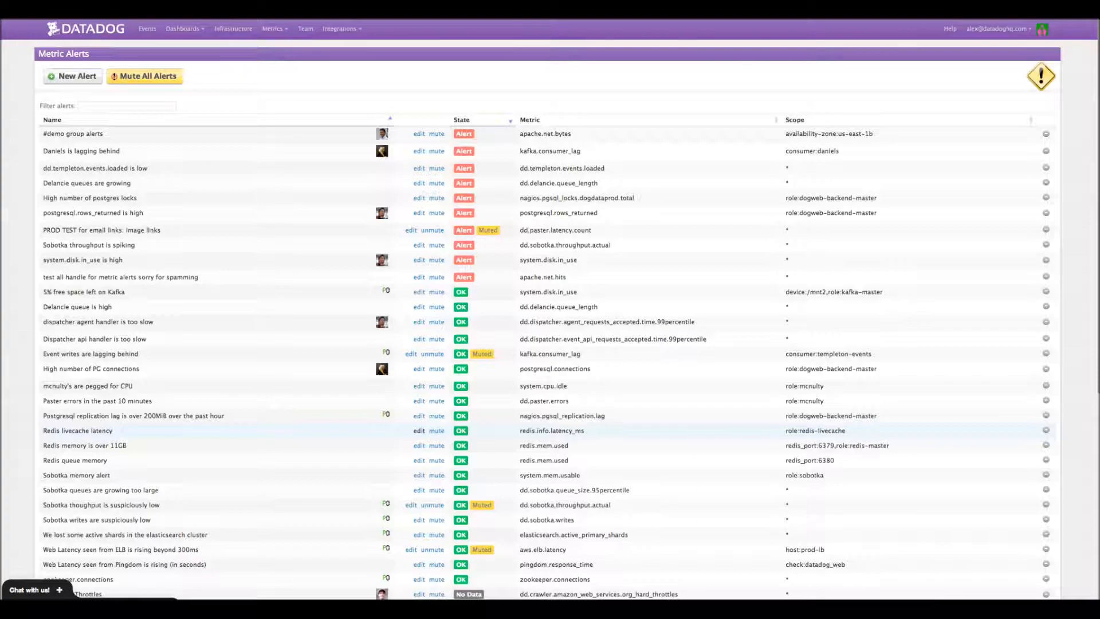
click(147, 29)
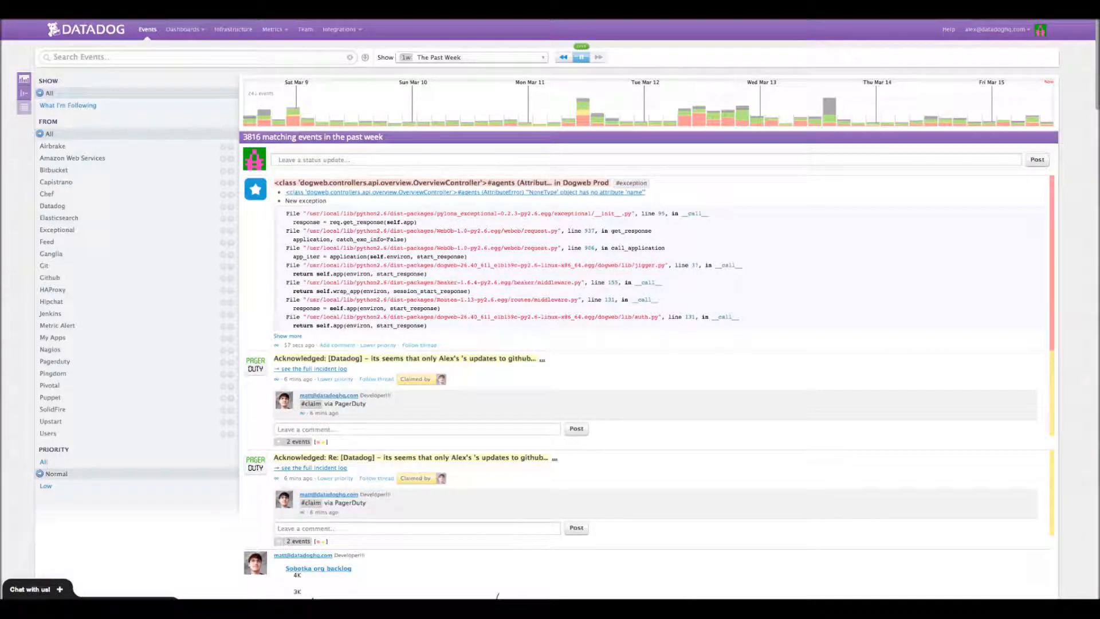
click(272, 29)
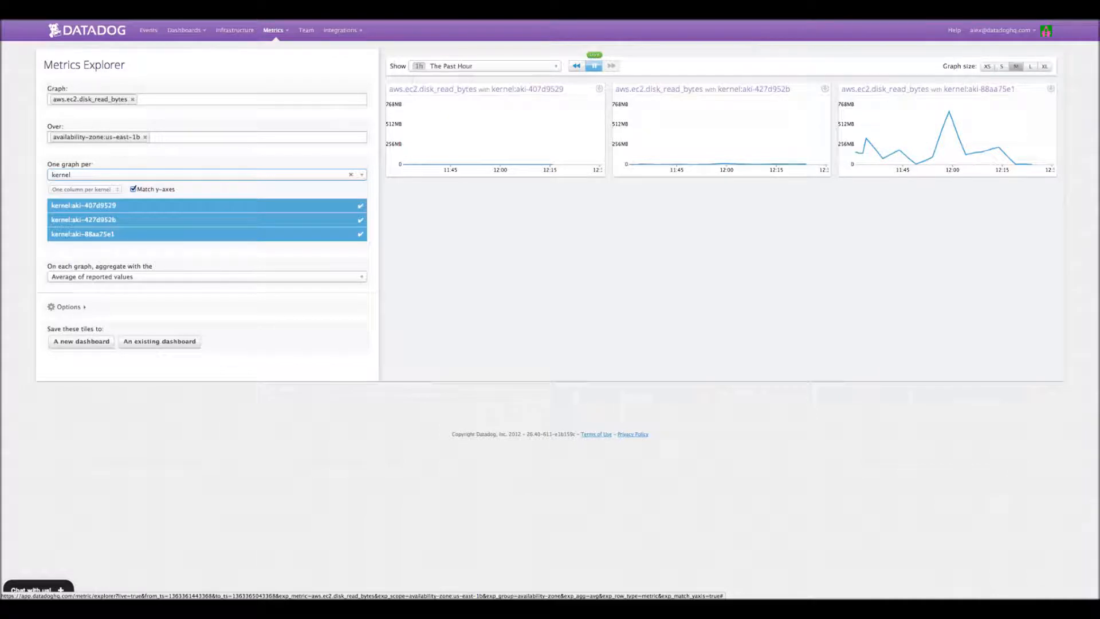
click(184, 29)
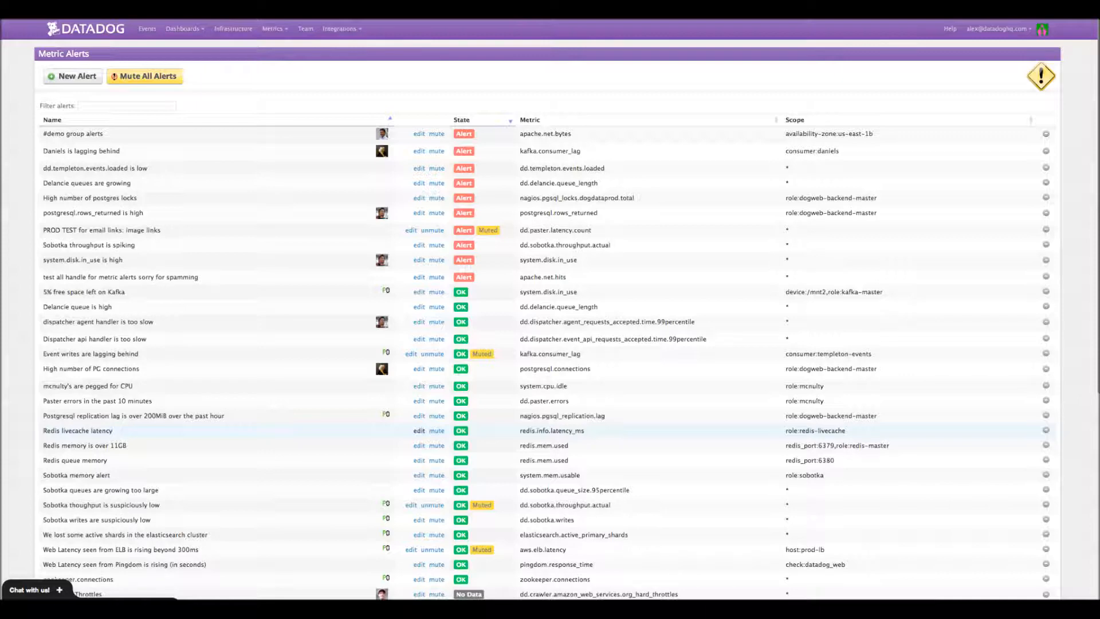
click(146, 29)
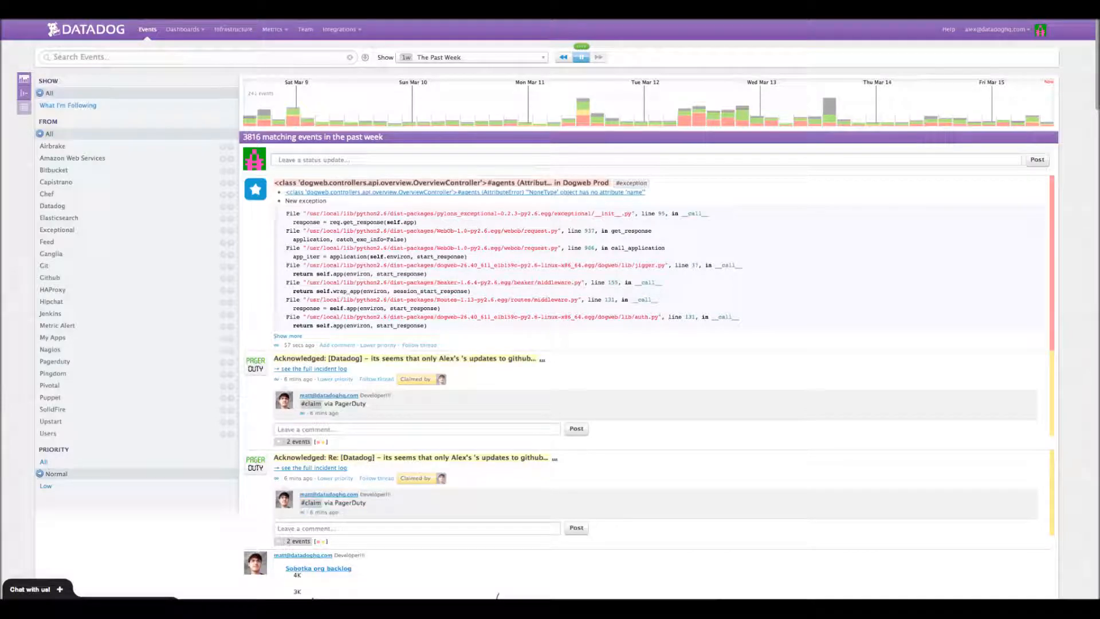
click(273, 30)
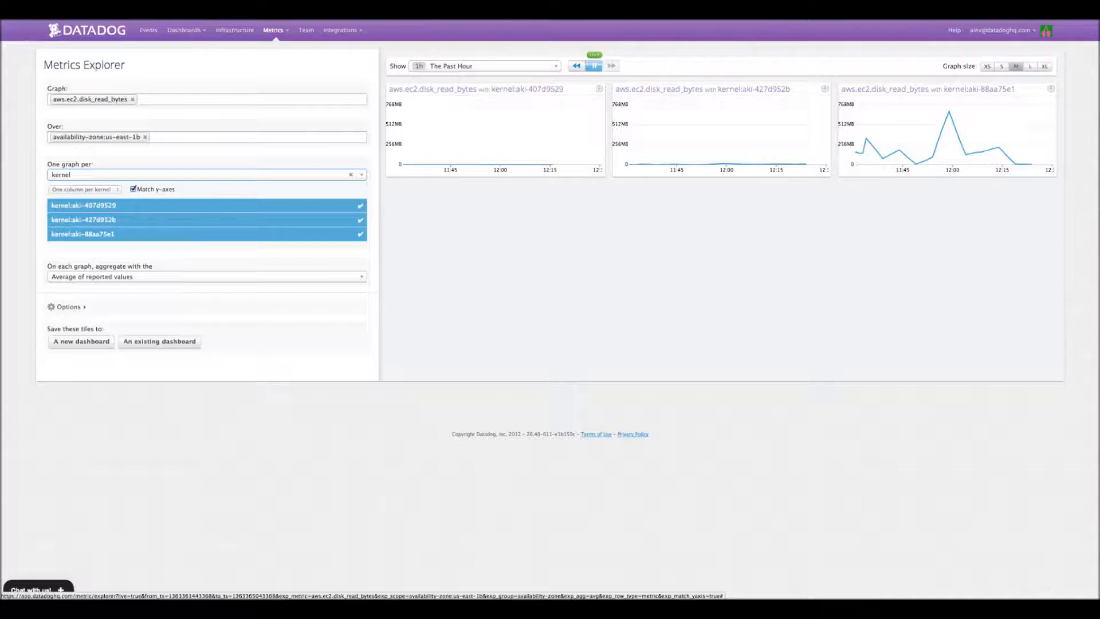
click(183, 29)
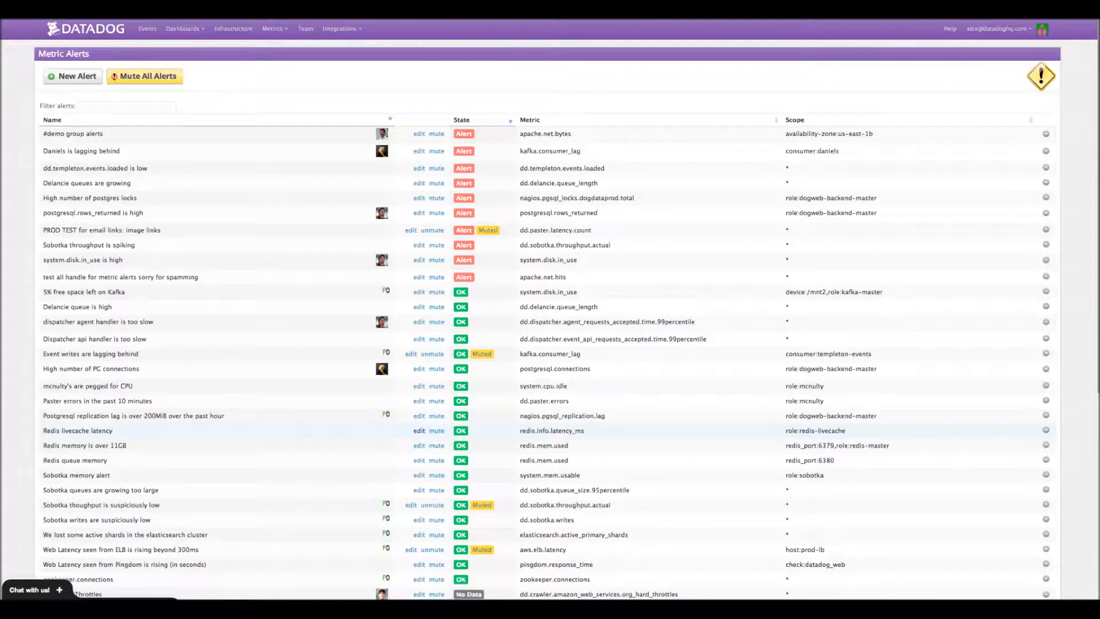
click(146, 29)
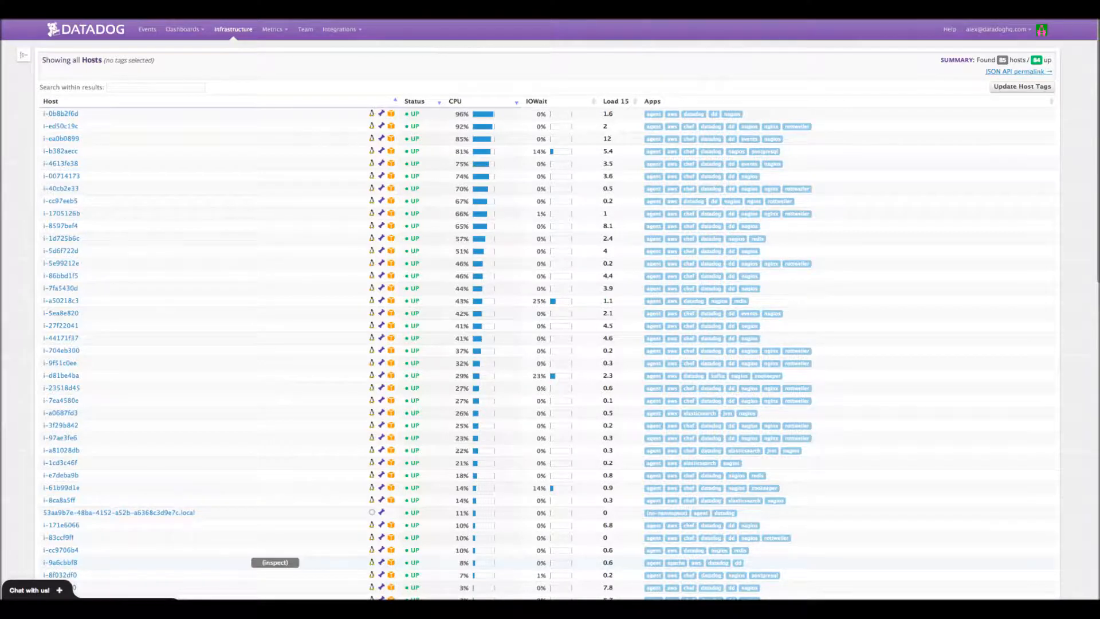
click(272, 29)
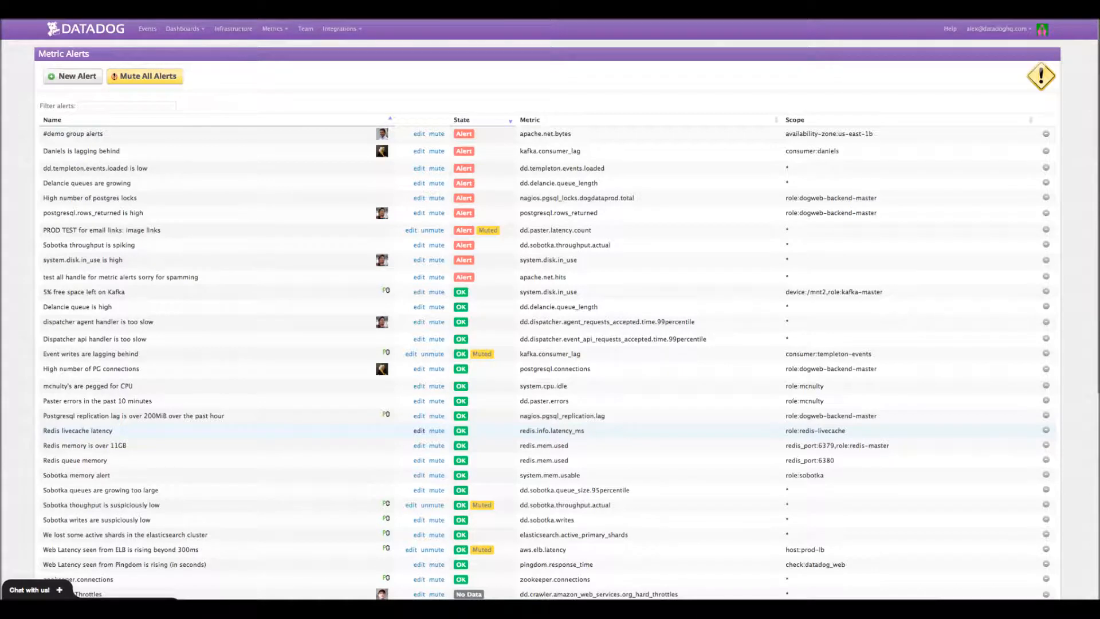
click(147, 29)
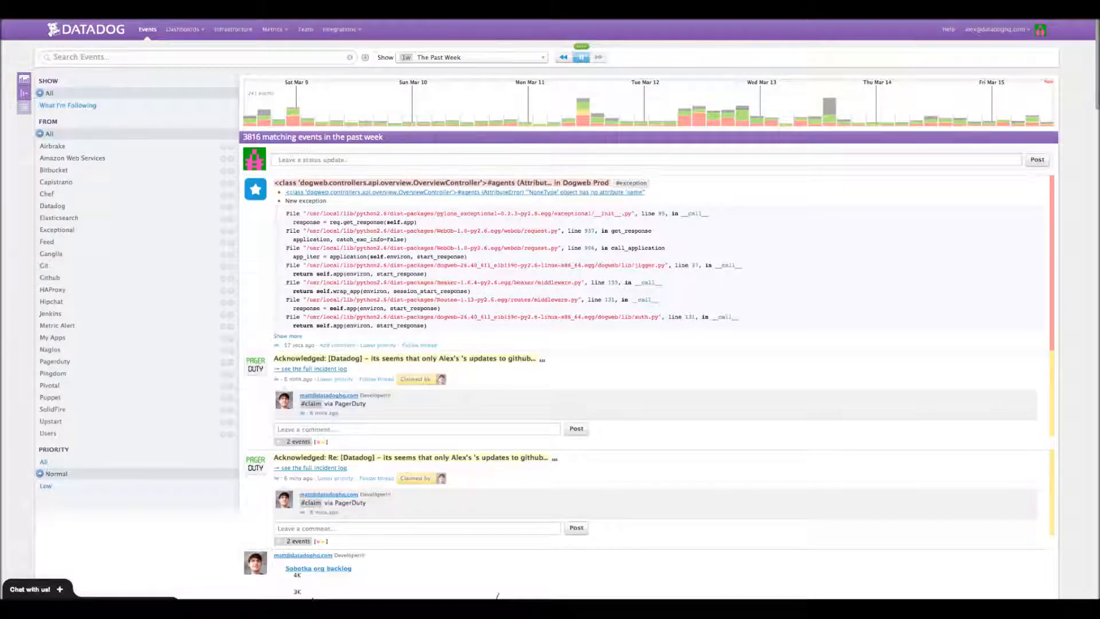
click(273, 30)
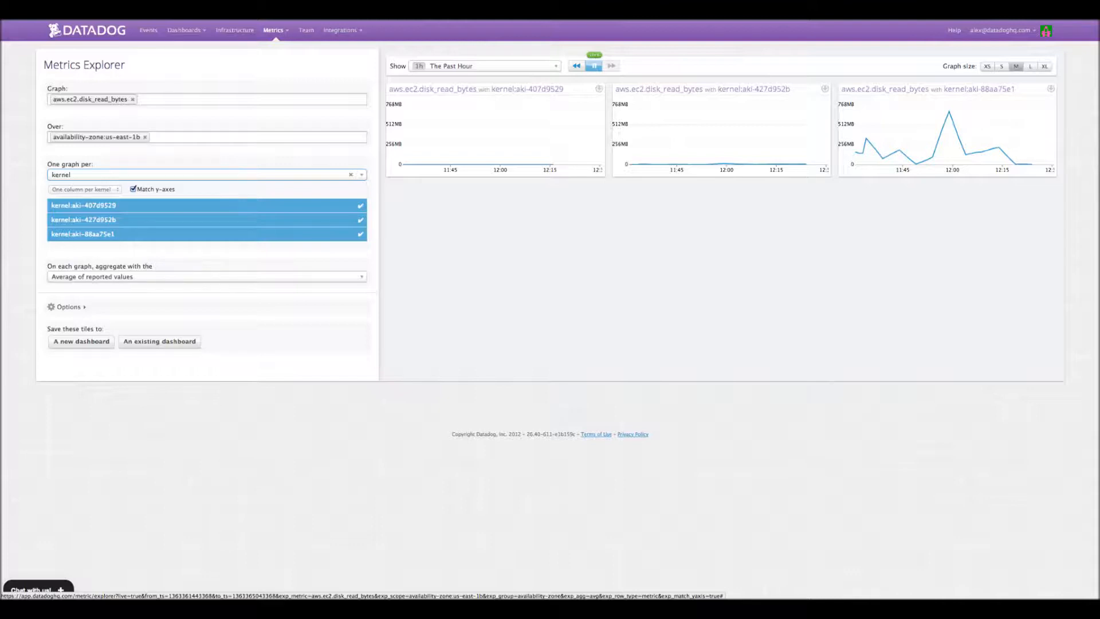
click(183, 29)
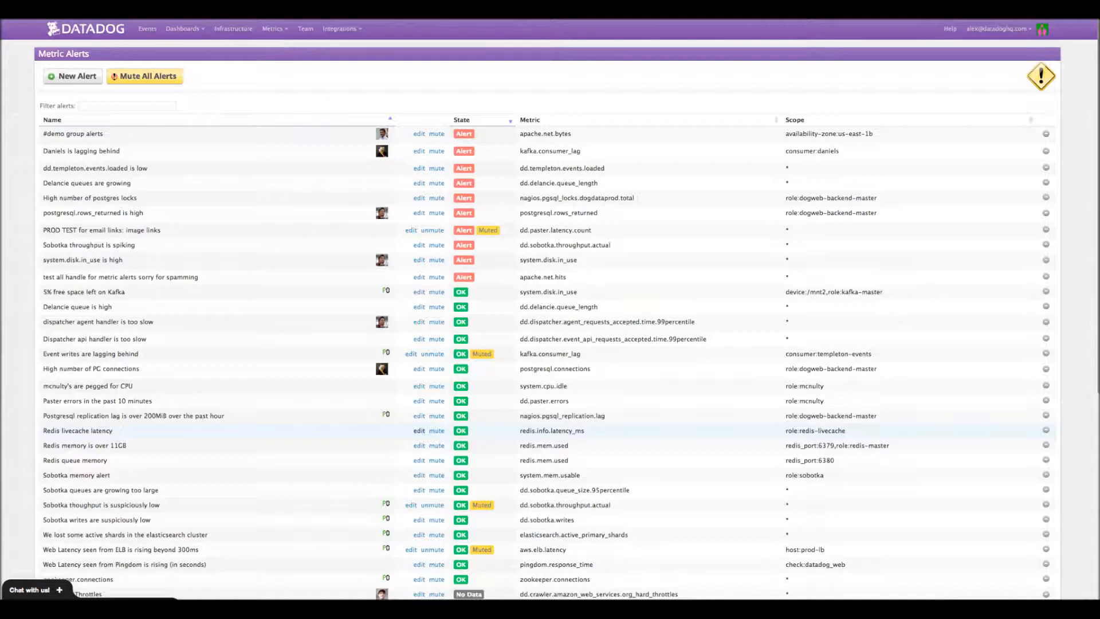
click(146, 29)
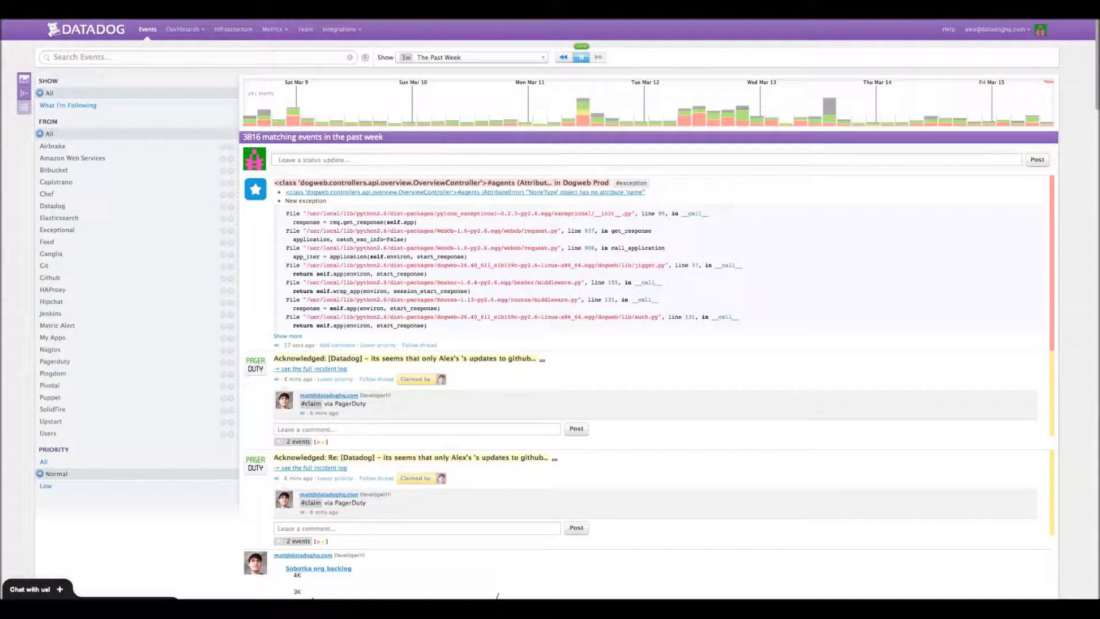
click(273, 29)
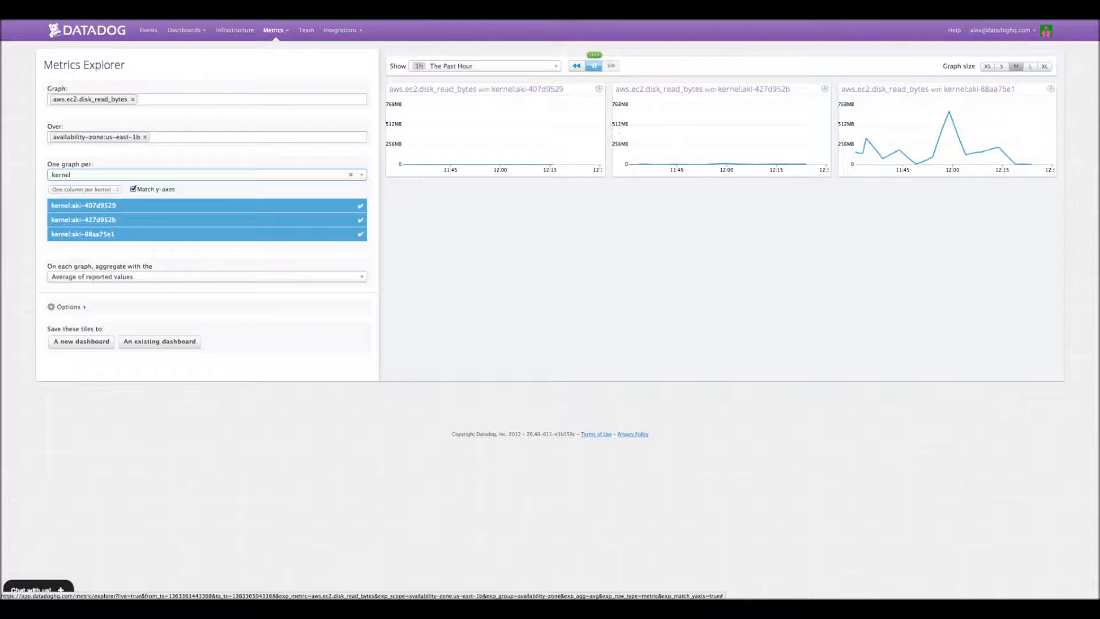
click(183, 29)
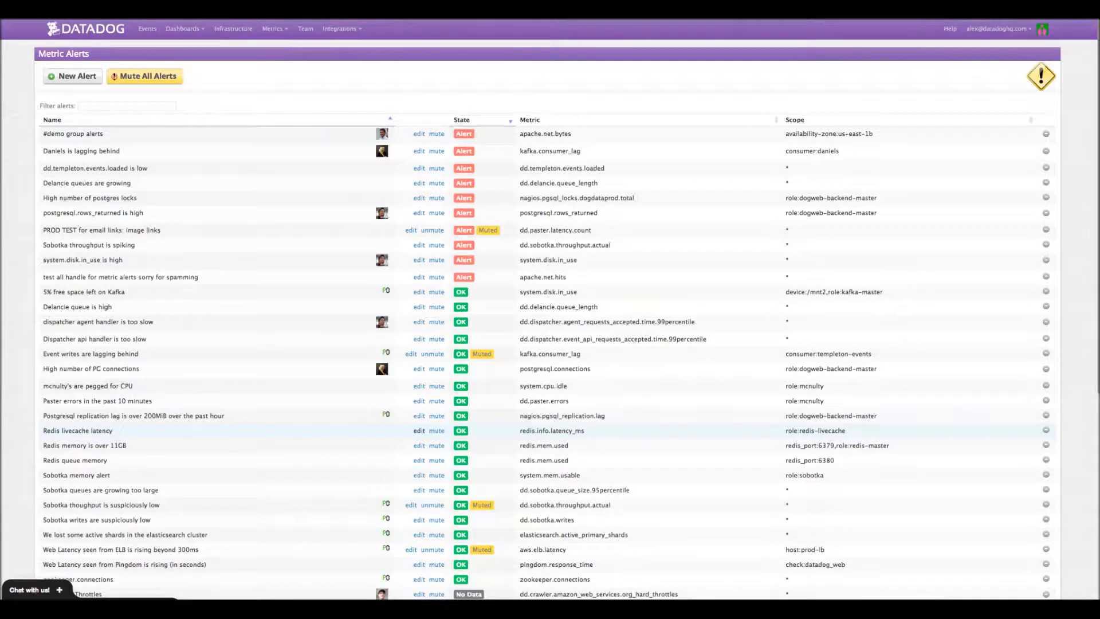
click(147, 29)
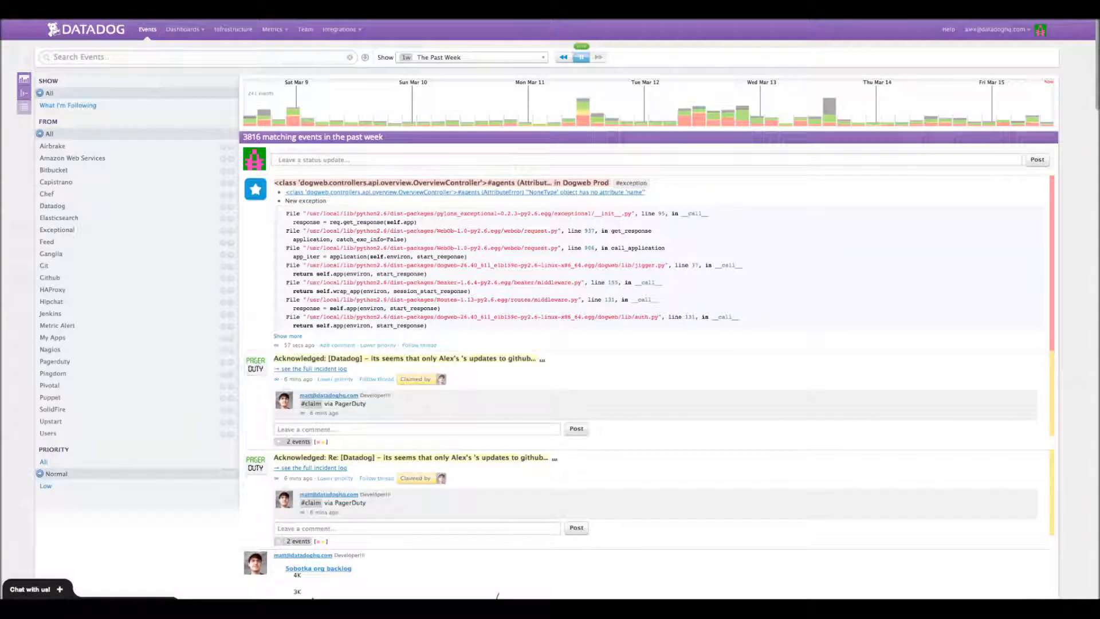
click(274, 29)
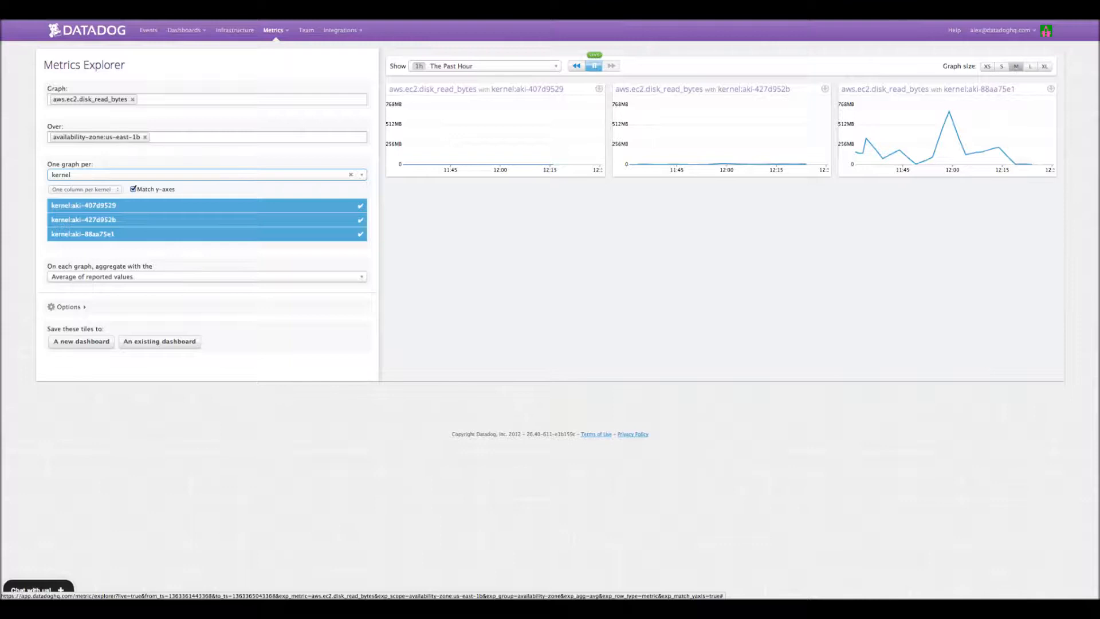
click(184, 29)
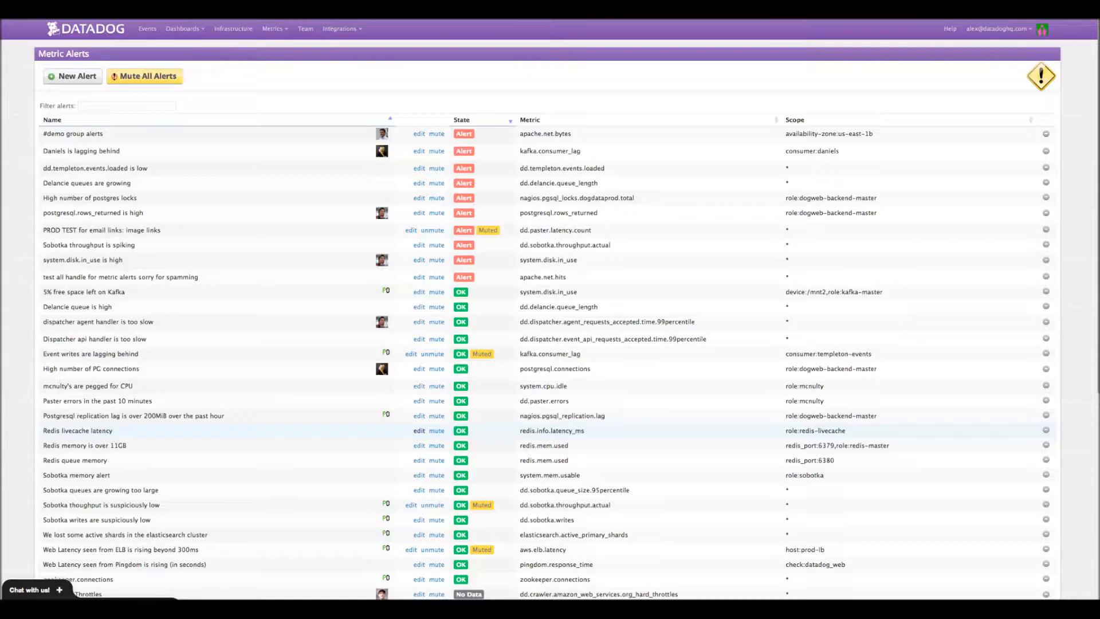
click(146, 29)
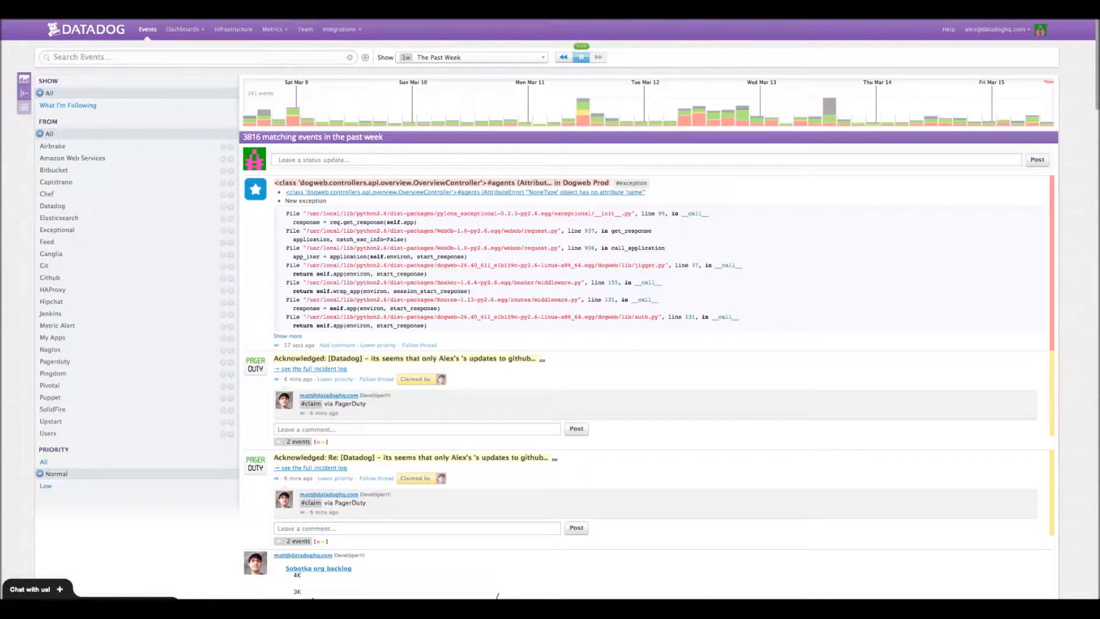
click(274, 29)
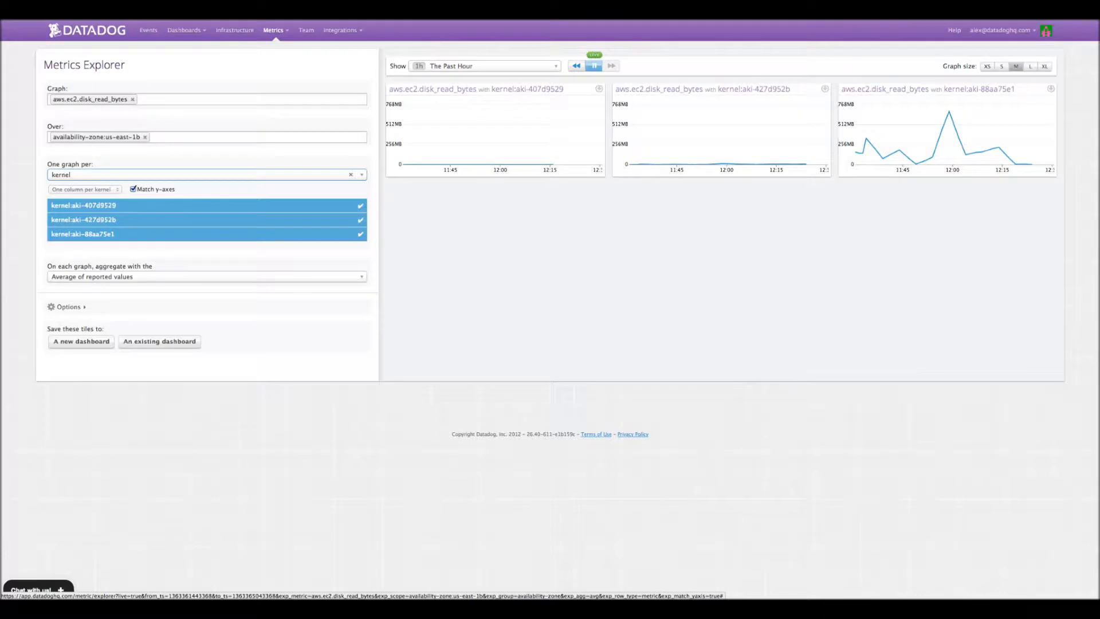
click(183, 30)
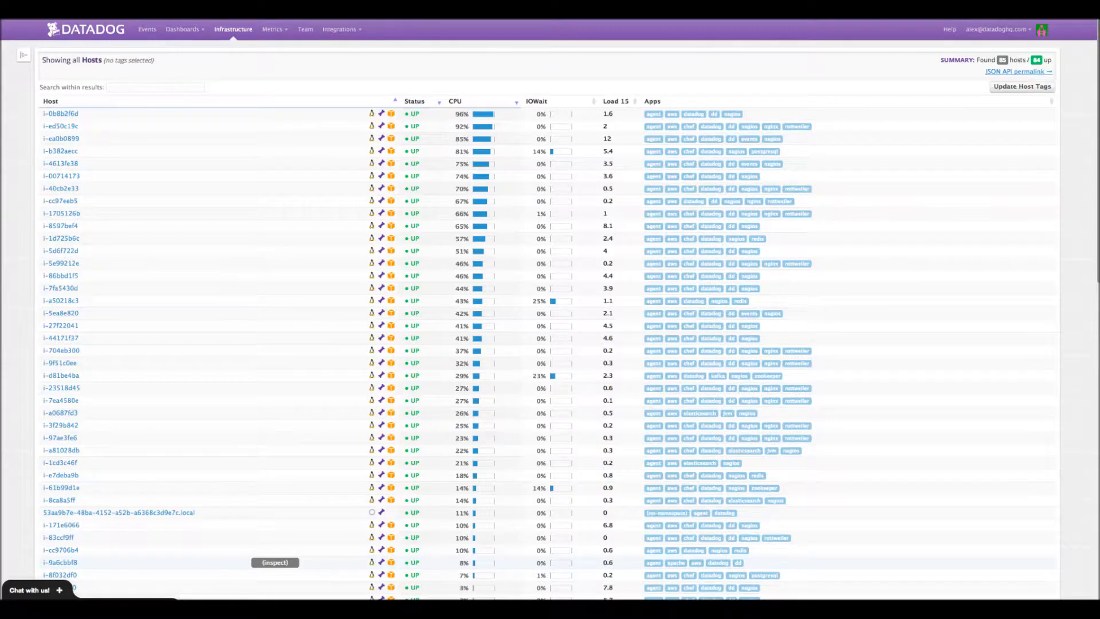
click(272, 28)
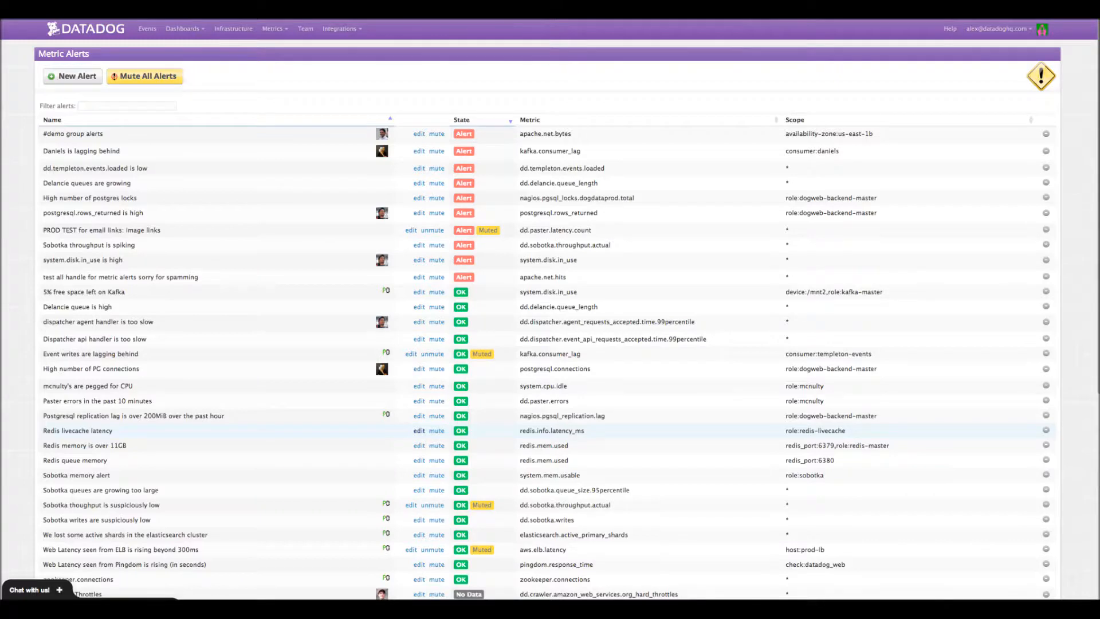
click(147, 29)
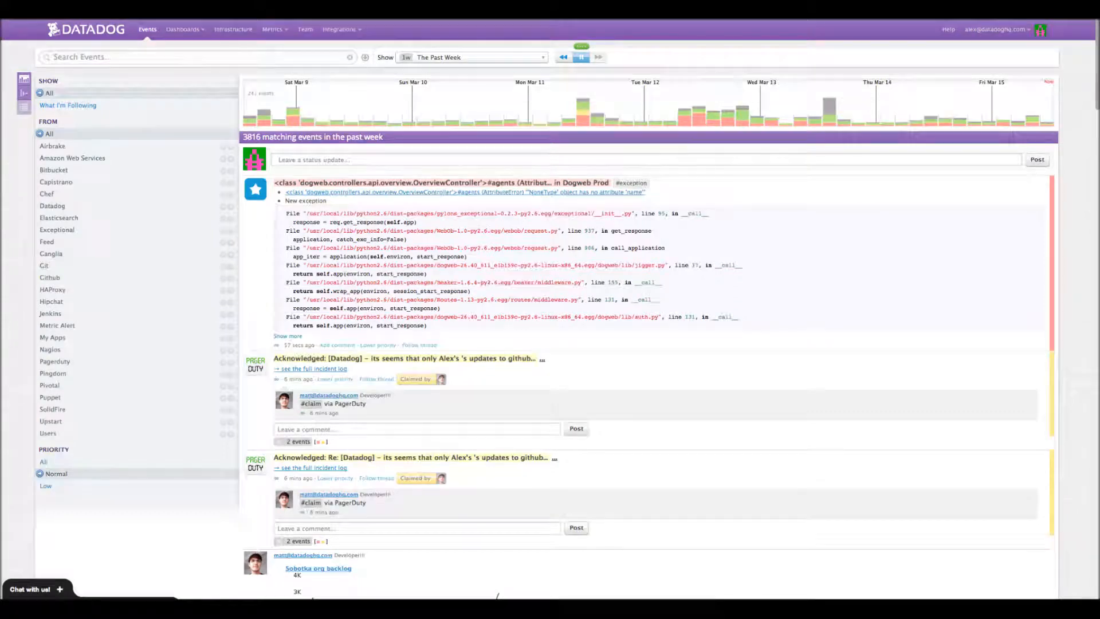
click(272, 29)
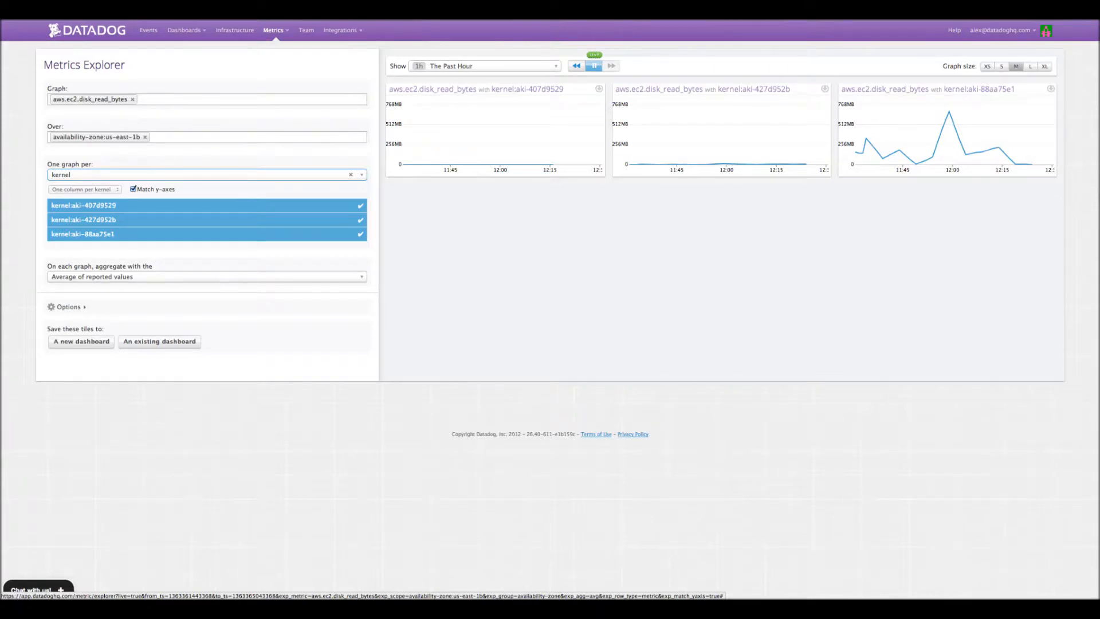
click(184, 29)
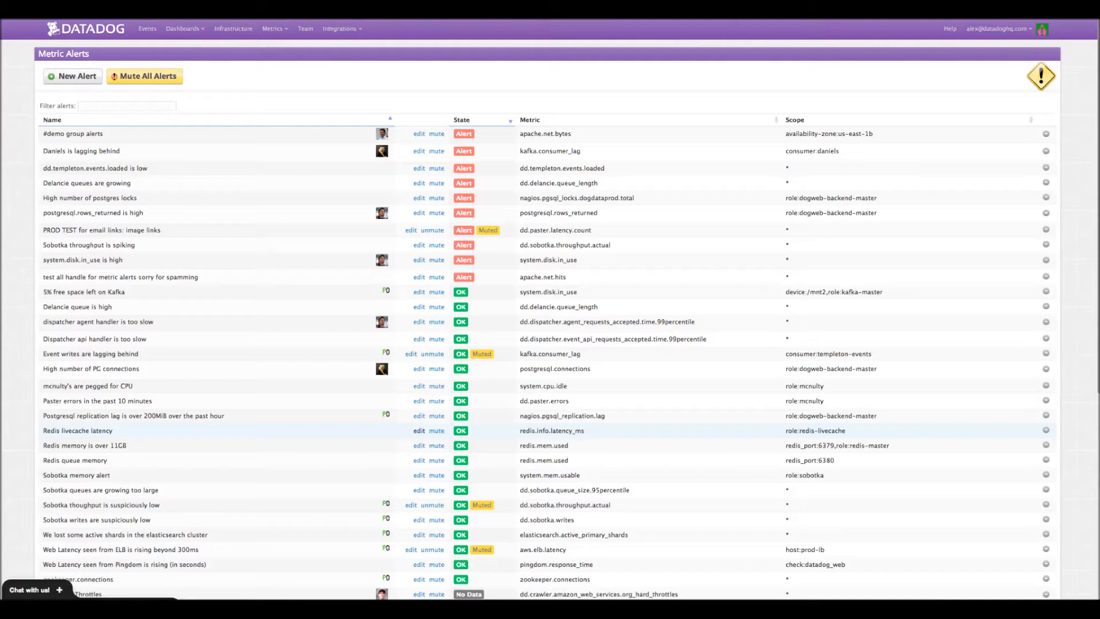
click(147, 28)
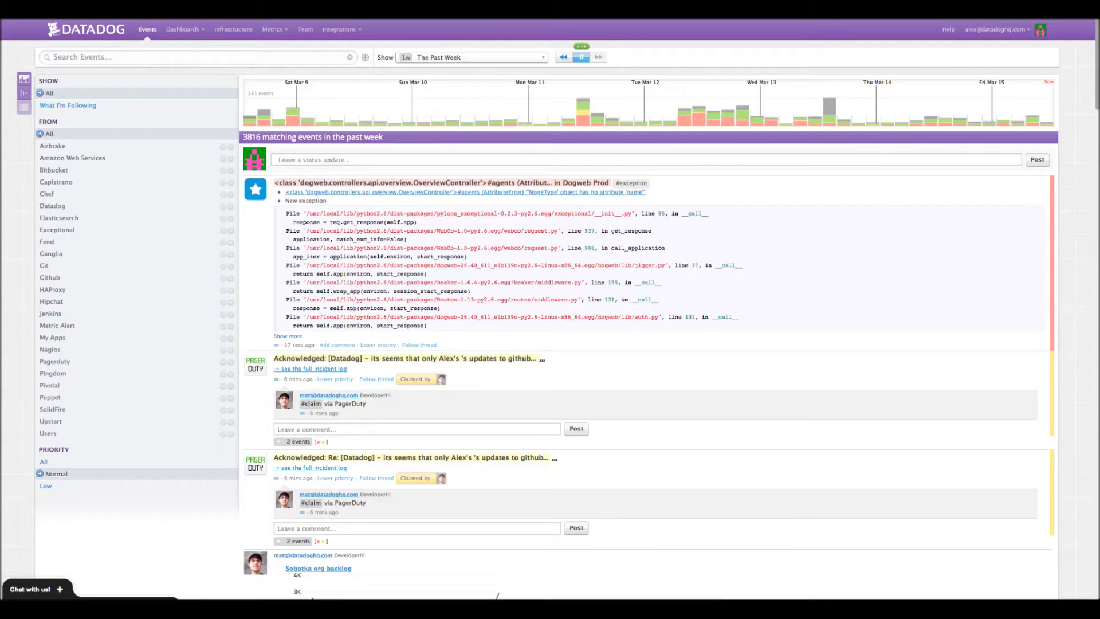
click(272, 29)
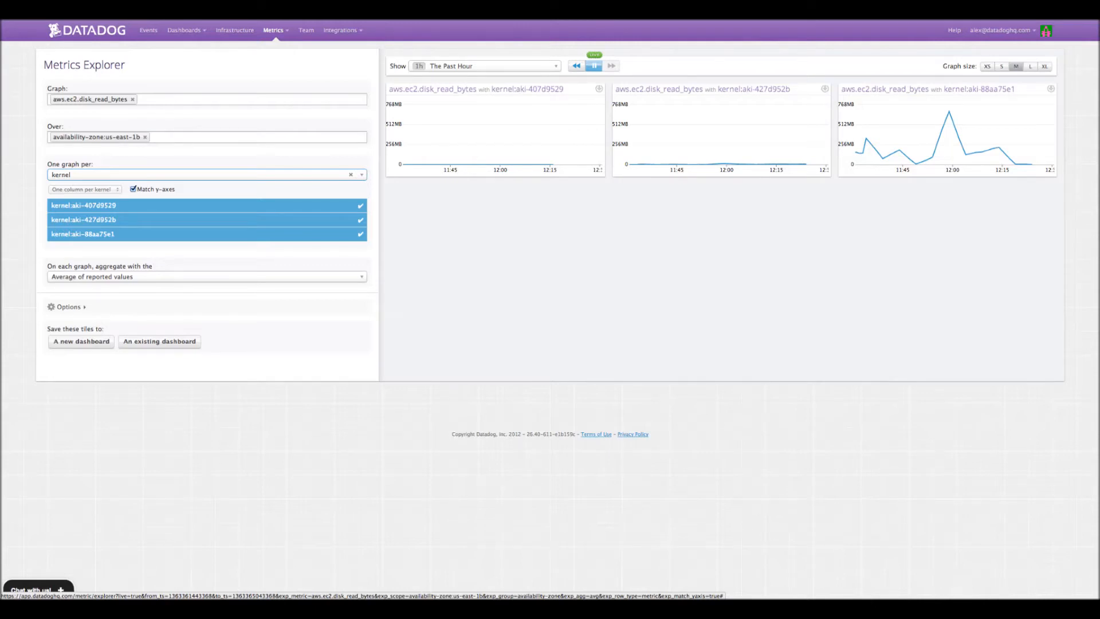
click(184, 29)
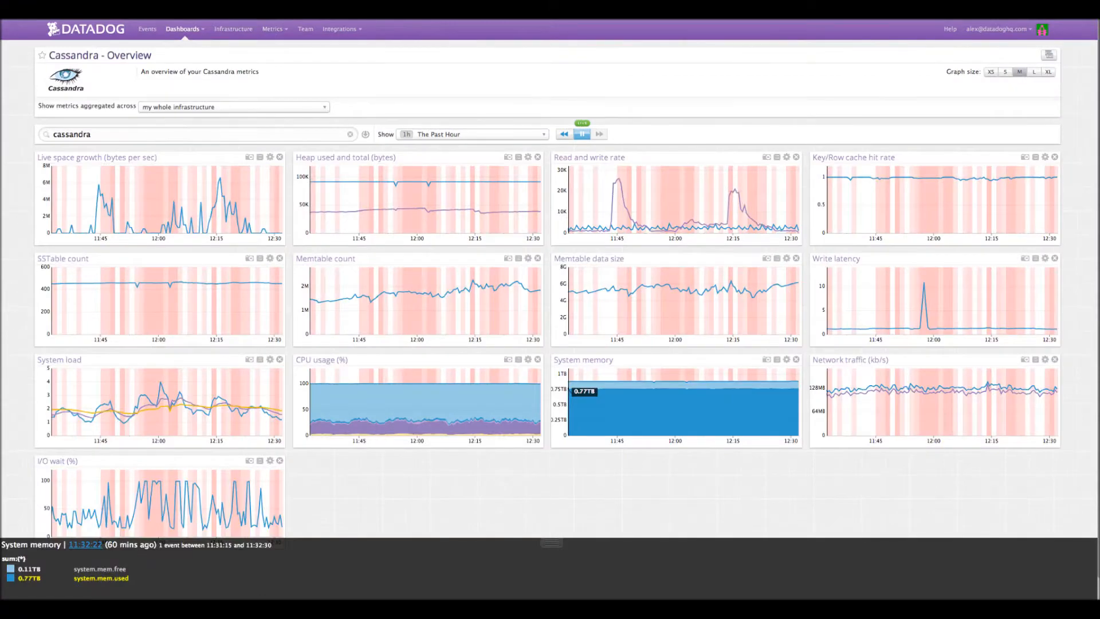